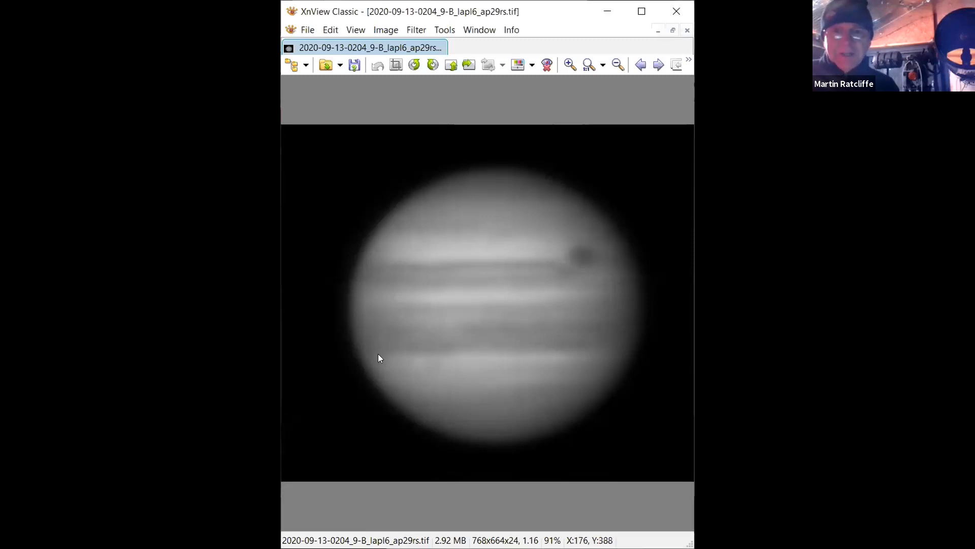
mouse_move(590, 243)
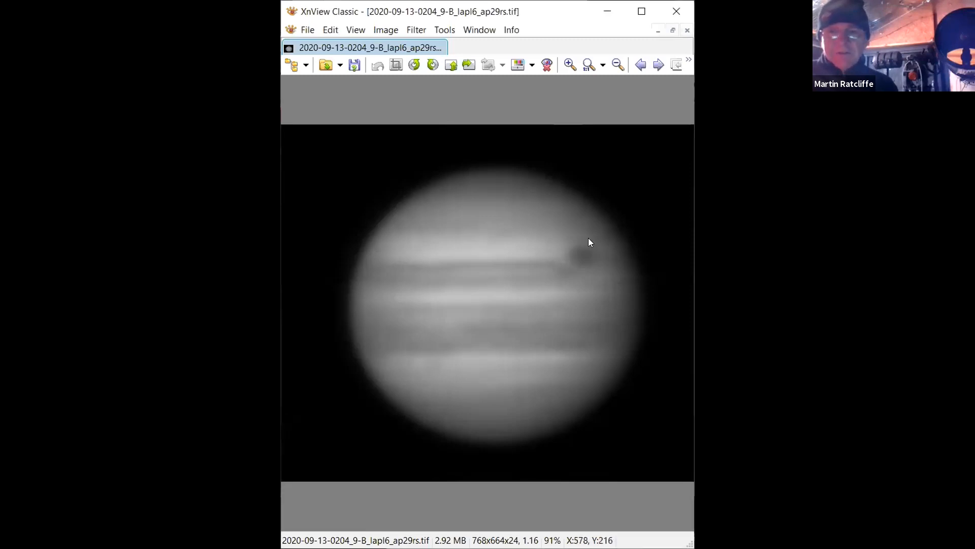
mouse_move(557, 281)
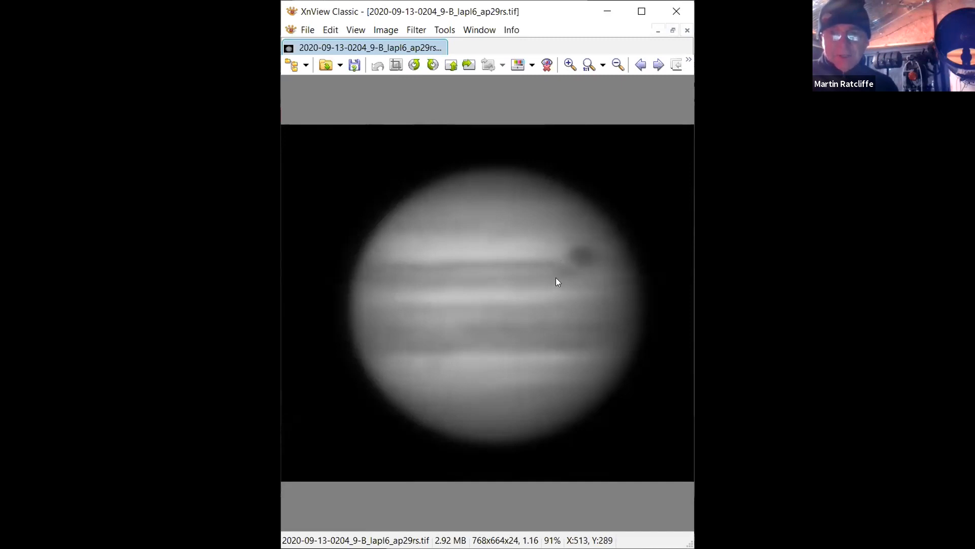
mouse_move(579, 319)
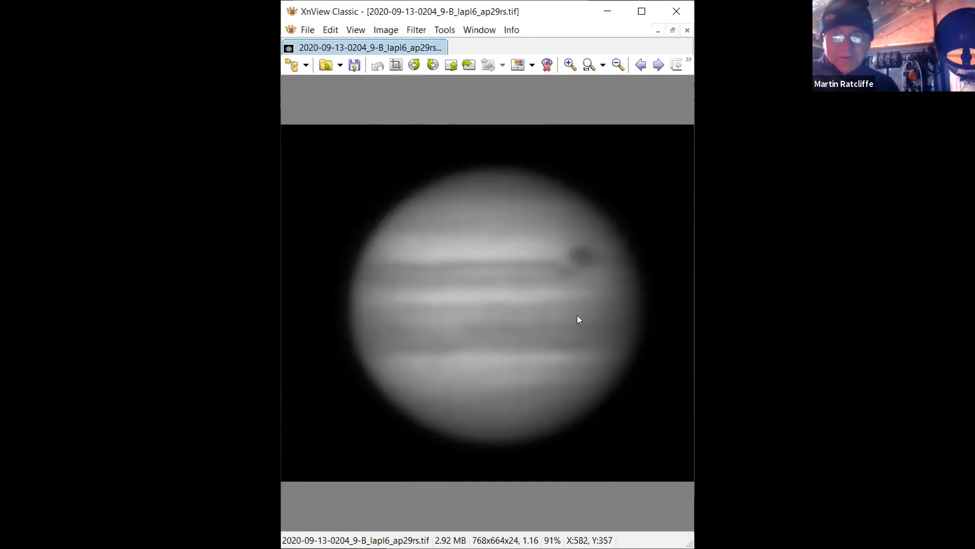
mouse_move(676, 11)
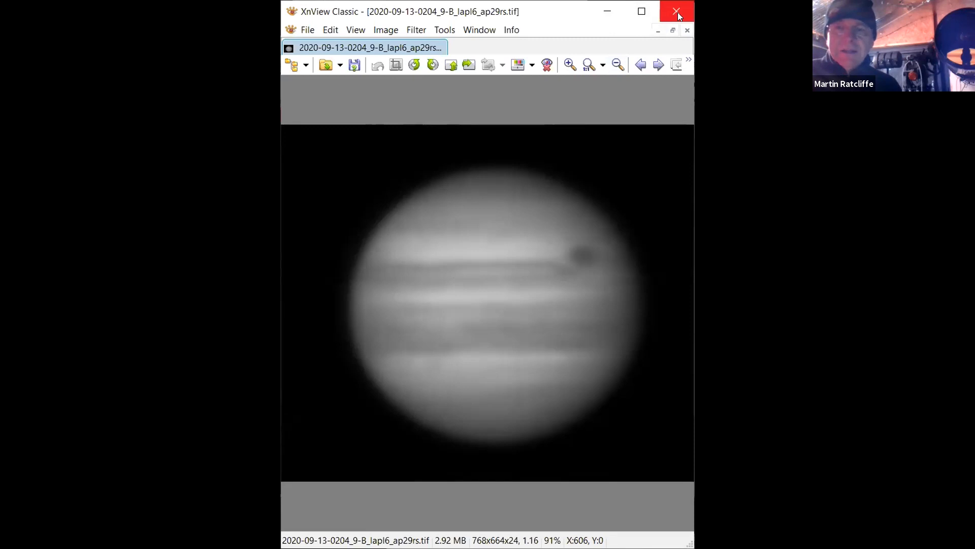